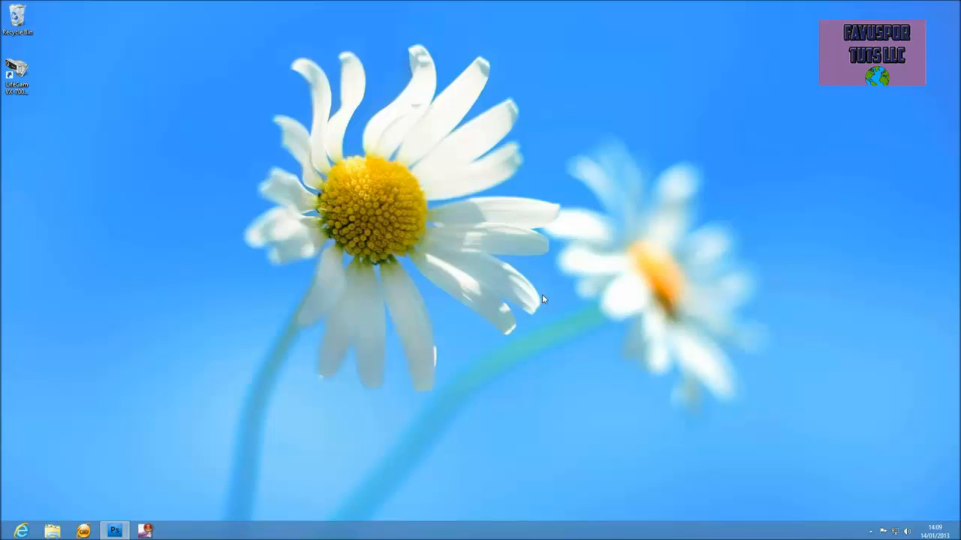
{"action": "mouse_move", "coordinate": [523, 358]}
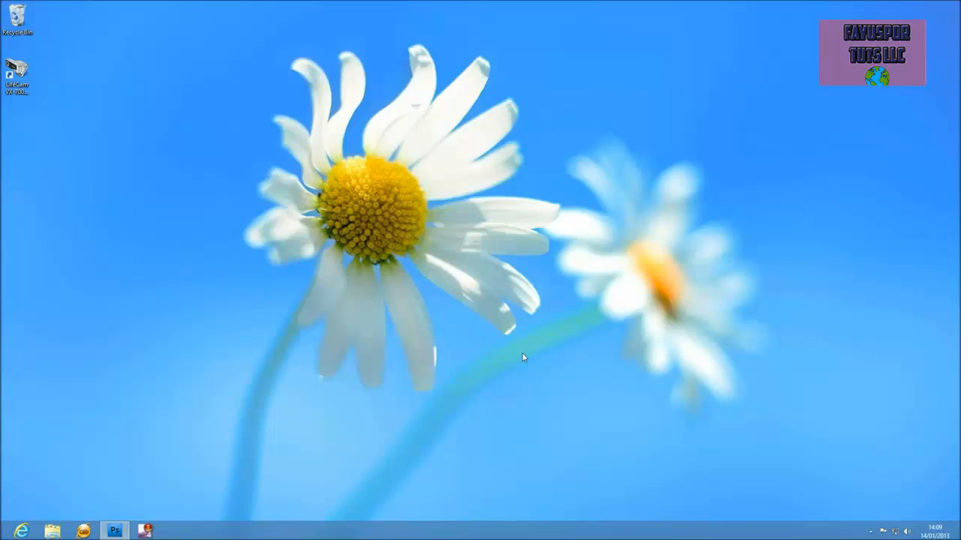
{"action": "mouse_move", "coordinate": [937, 516]}
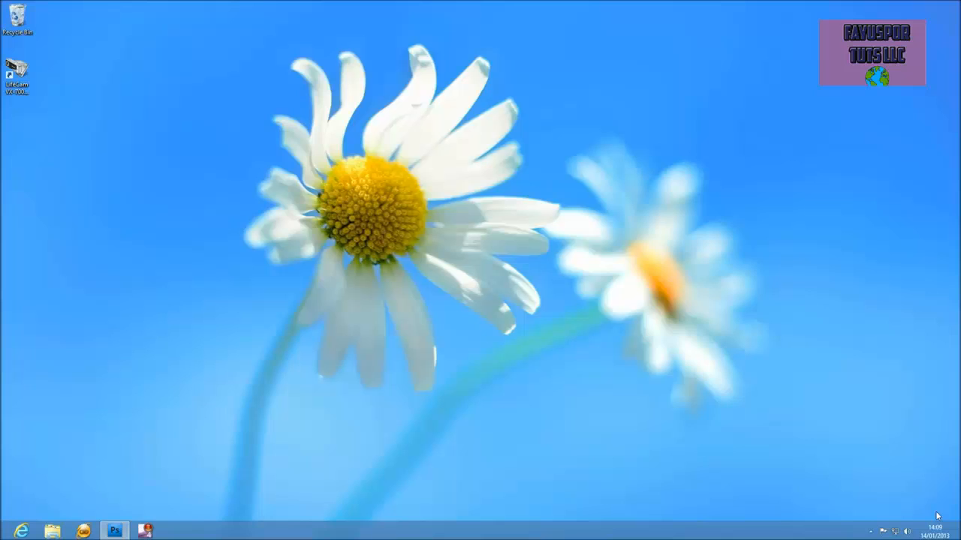
{"action": "mouse_move", "coordinate": [936, 494]}
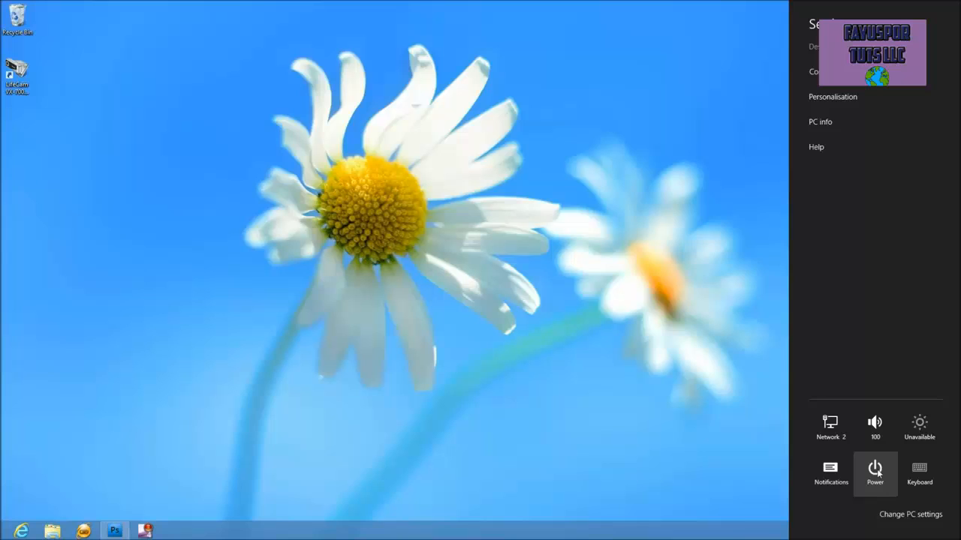
Step: Show the Power menu with Sleep, Shut down and Restart from the desktop Settings charm
{"action": "left_click", "coordinate": [875, 474]}
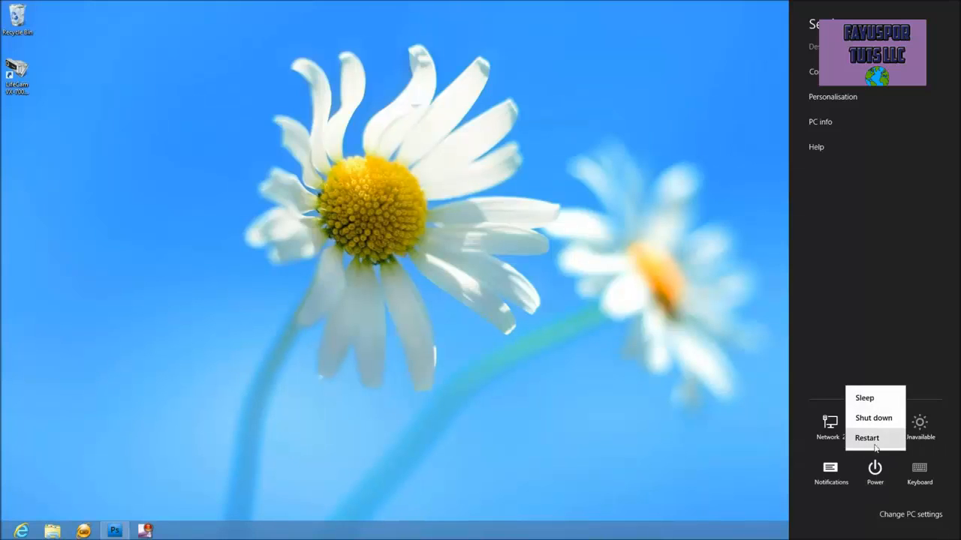
{"action": "mouse_move", "coordinate": [874, 418]}
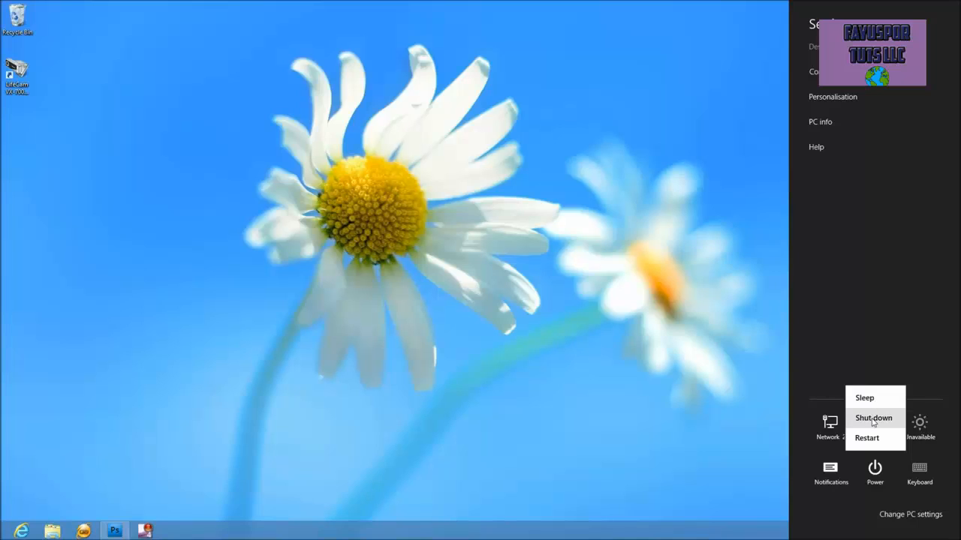
{"action": "mouse_move", "coordinate": [775, 390]}
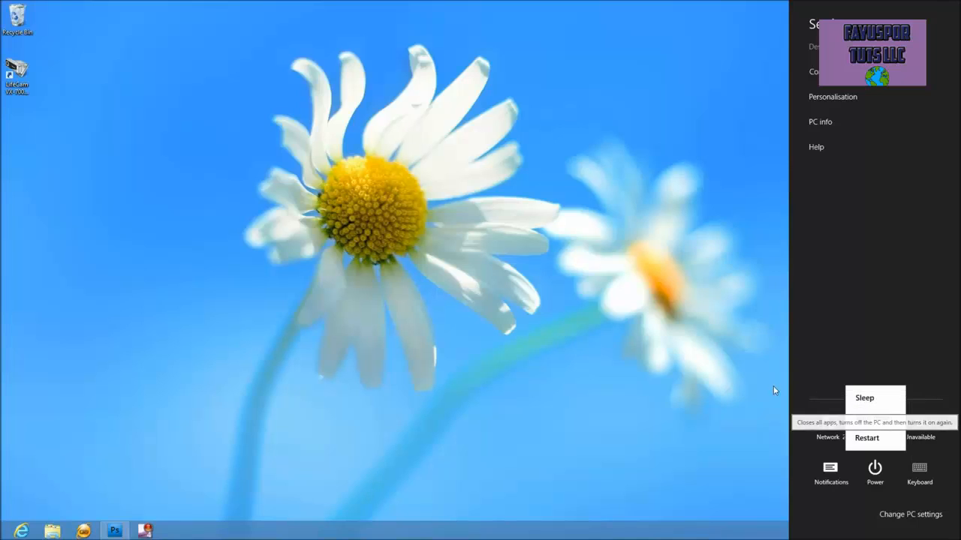
{"action": "mouse_move", "coordinate": [721, 365]}
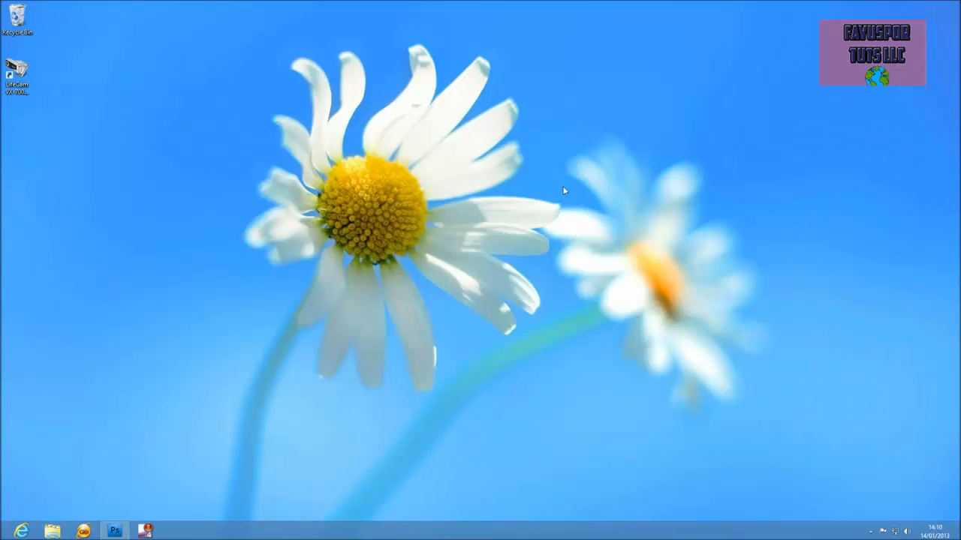
{"action": "mouse_move", "coordinate": [514, 265]}
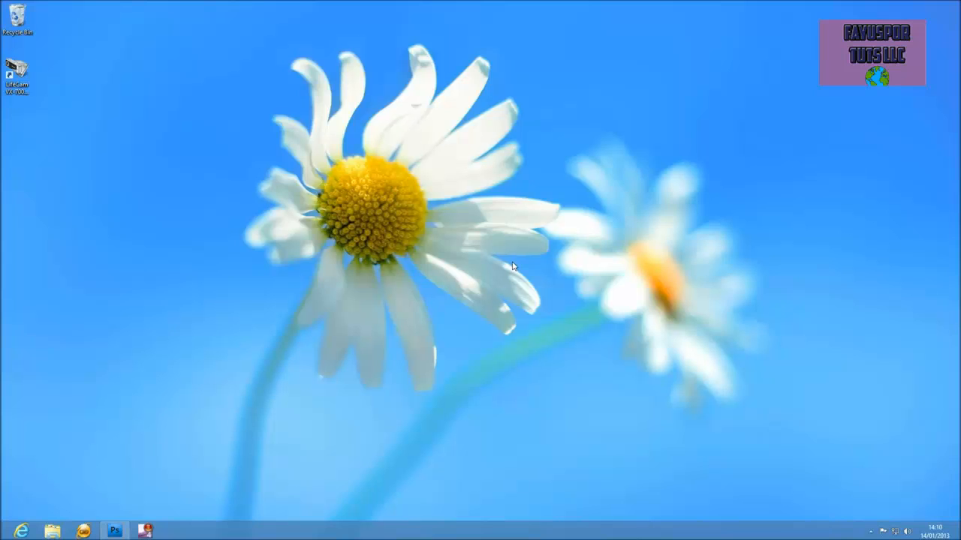
Step: Go to the Start screen with the Windows key and open the Settings charm there
{"action": "key", "text": "Super"}
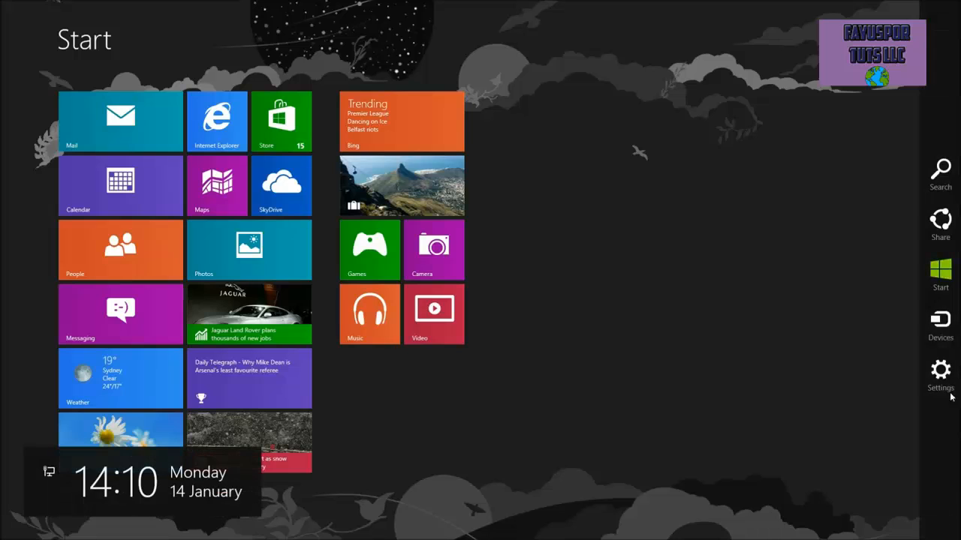
{"action": "left_click", "coordinate": [940, 376]}
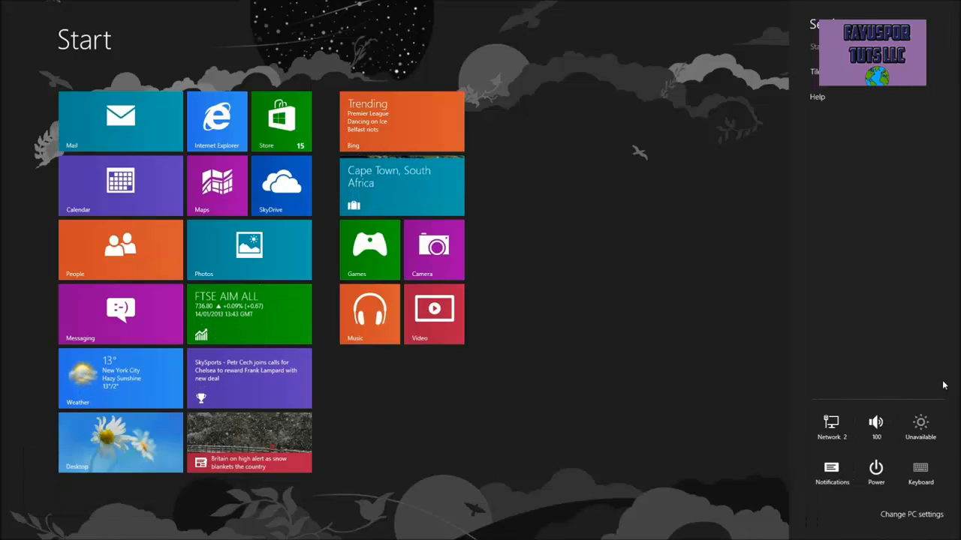